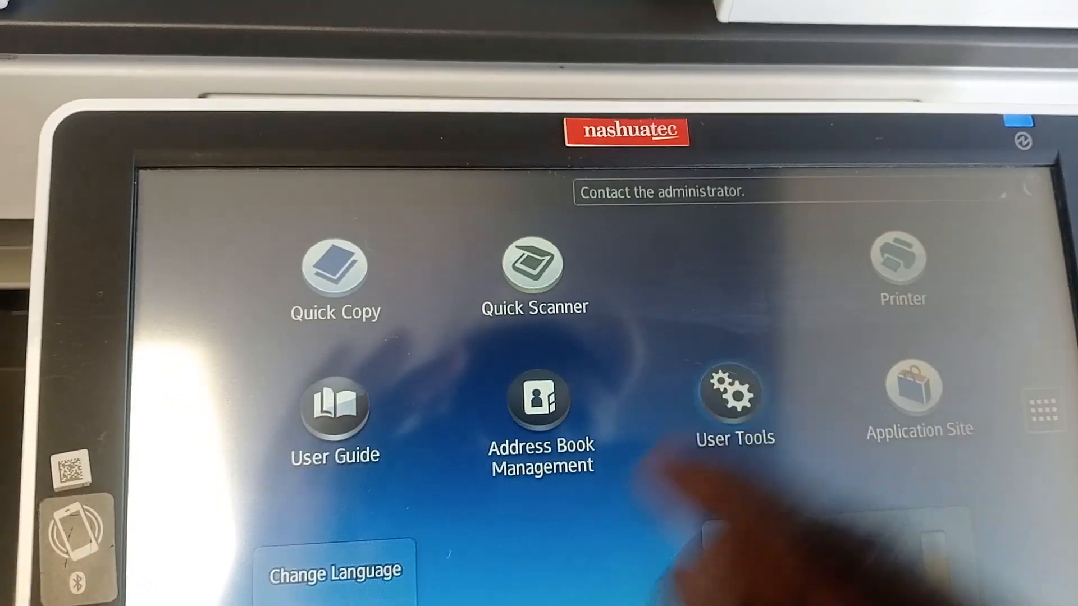
Open User Tools network interface settings and page to Permit SSL / TLS Communication.
{"action": "left_click", "coordinate": [734, 399]}
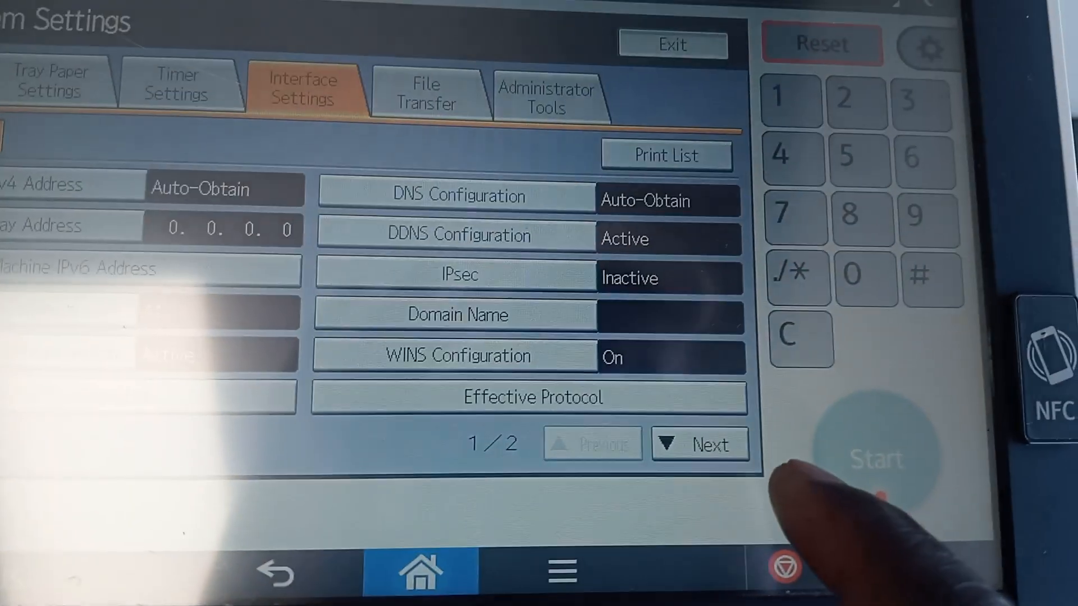
{"action": "left_click", "coordinate": [700, 444]}
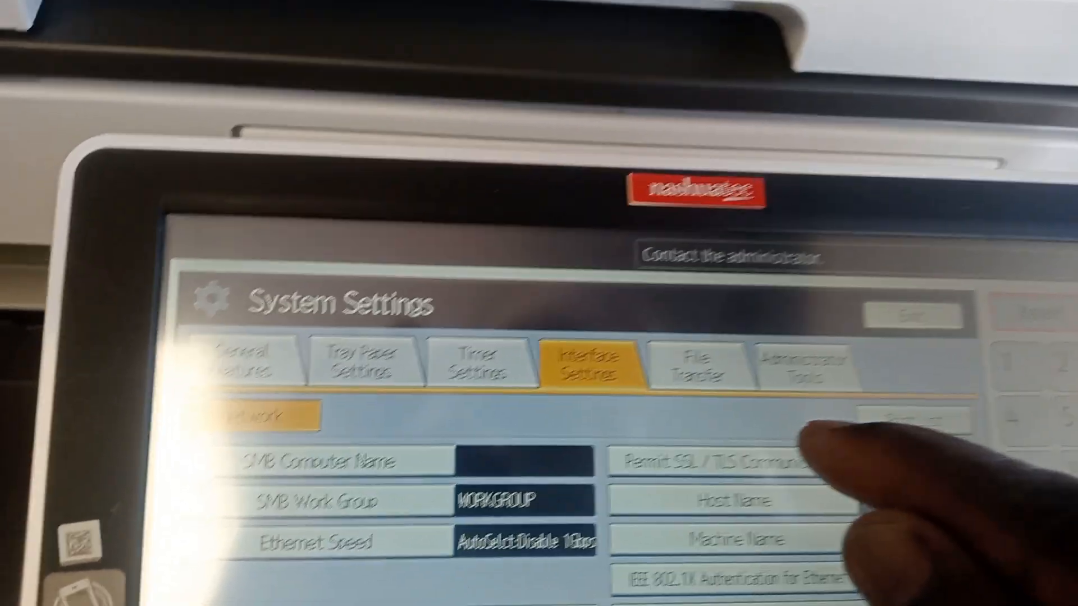
Change Permit SSL / TLS Communication from Ciphertext / Cleartext to Ciphertext Priority.
{"action": "left_click", "coordinate": [708, 460]}
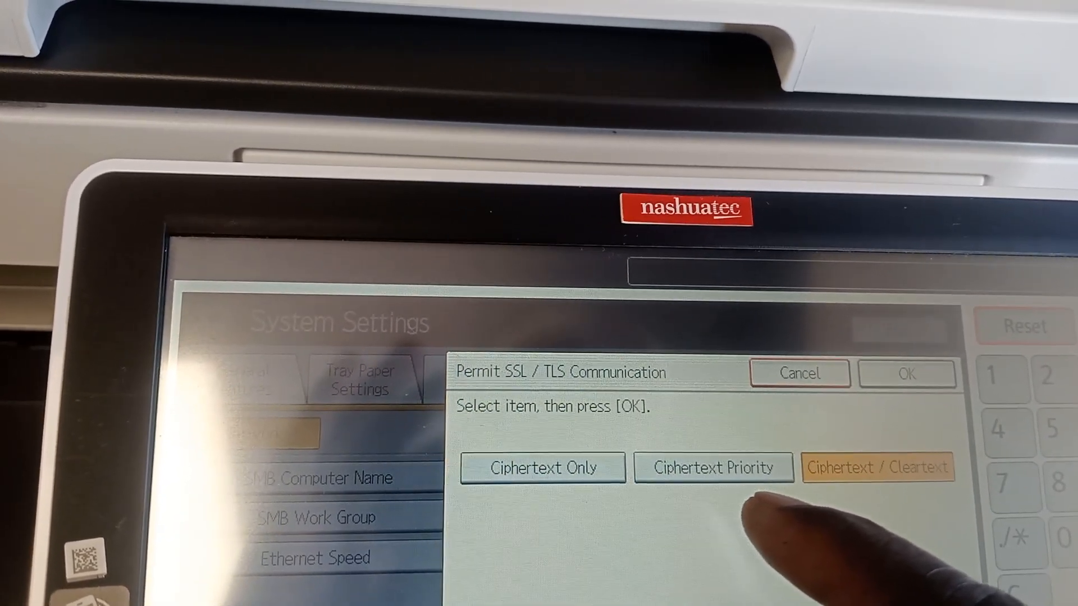
{"action": "left_click", "coordinate": [713, 468]}
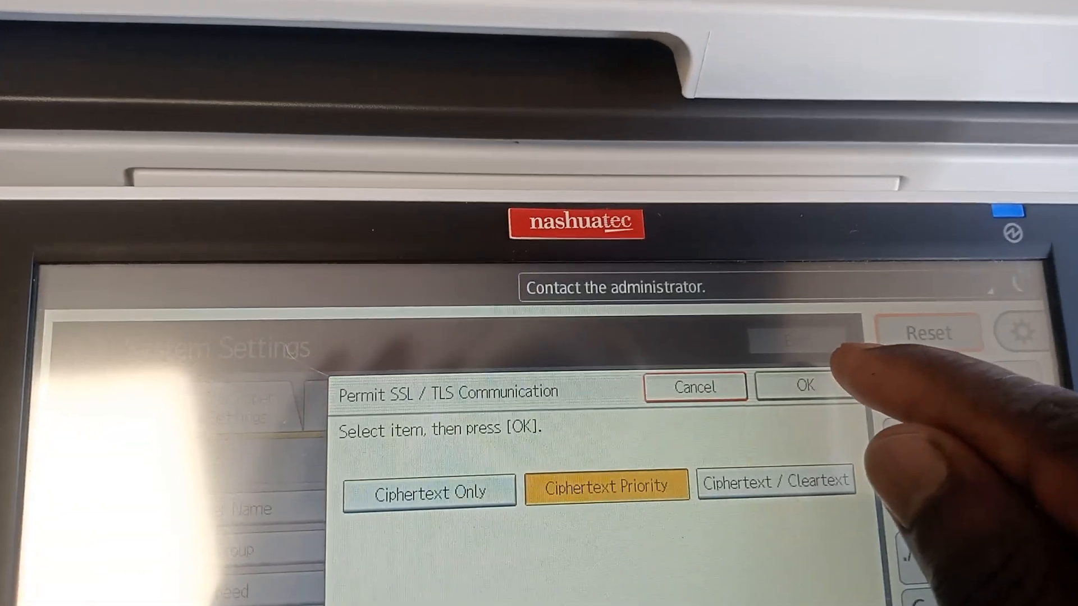
{"action": "left_click", "coordinate": [804, 386]}
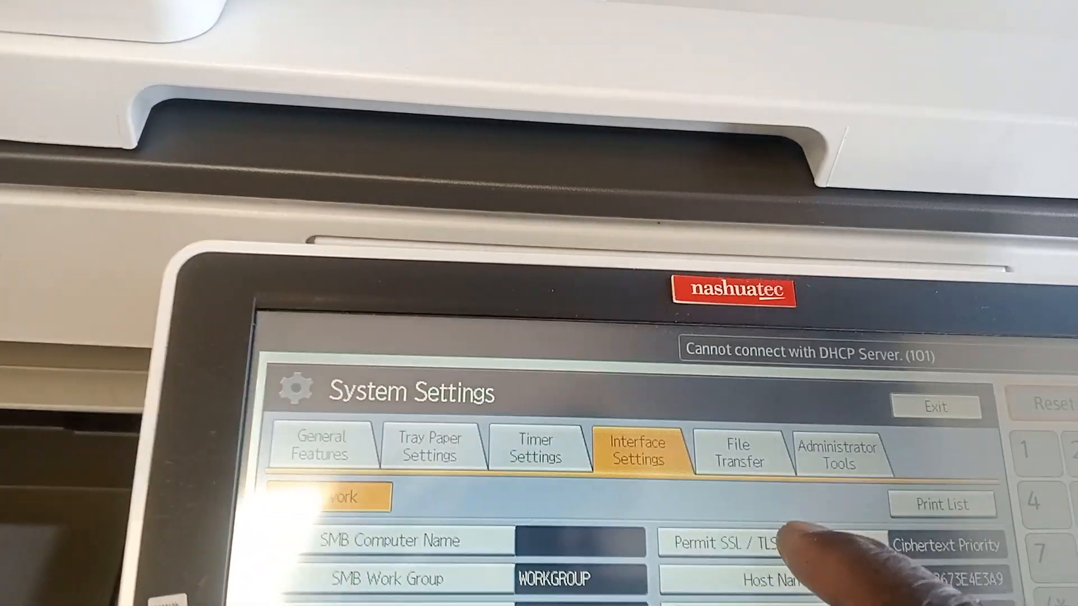
Confirm Ciphertext Priority in the Permit SSL/TLS Communication dialog.
{"action": "left_click", "coordinate": [728, 543]}
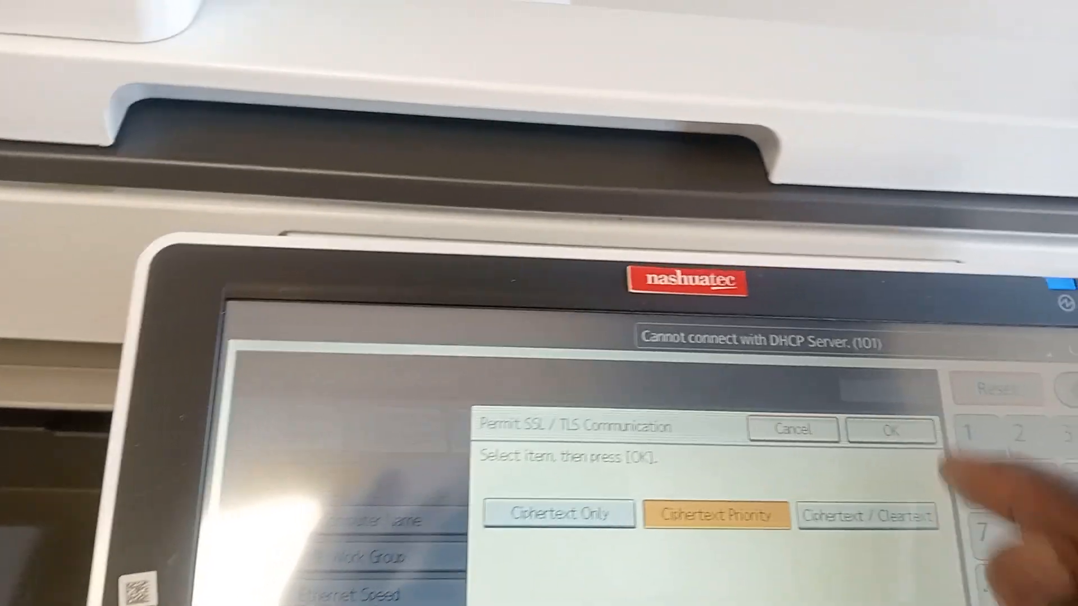
{"action": "left_click", "coordinate": [889, 431]}
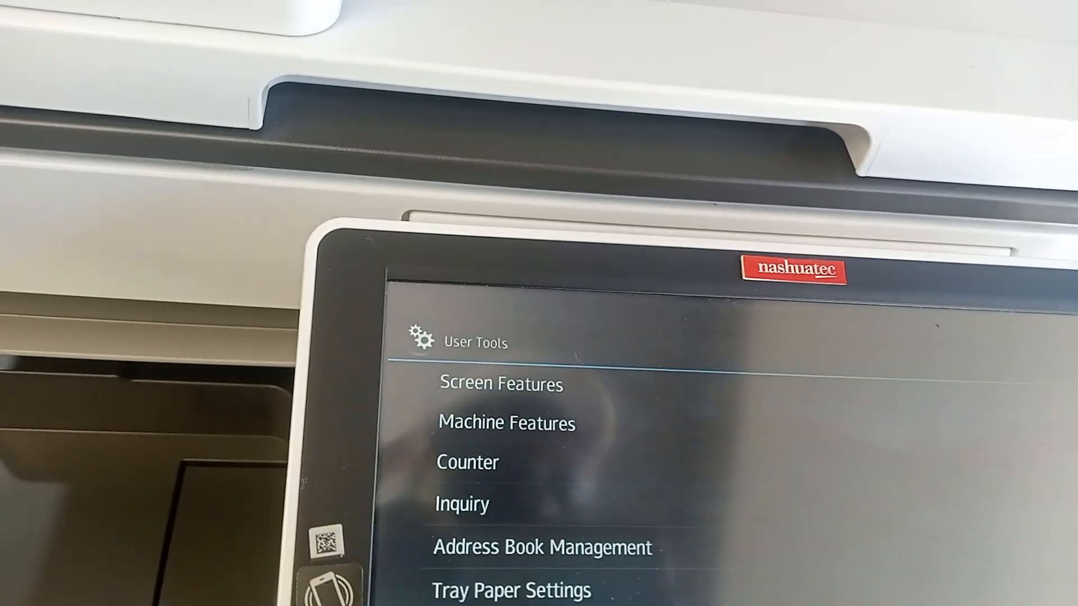
Open Screen Features in User Tools to reach Interface Settings.
{"action": "left_click", "coordinate": [500, 383]}
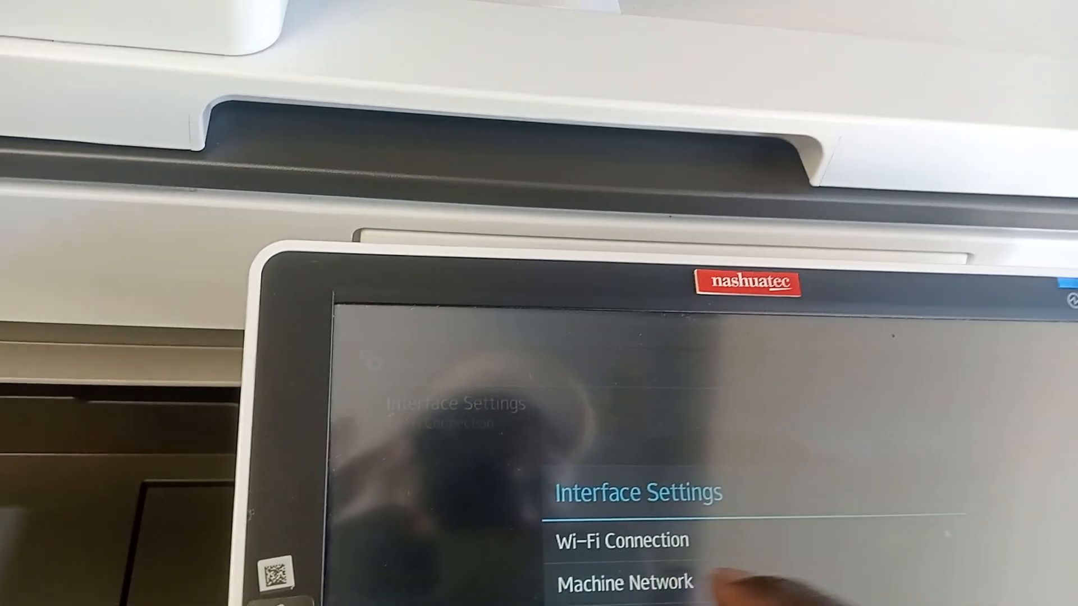
{"action": "left_click", "coordinate": [623, 582]}
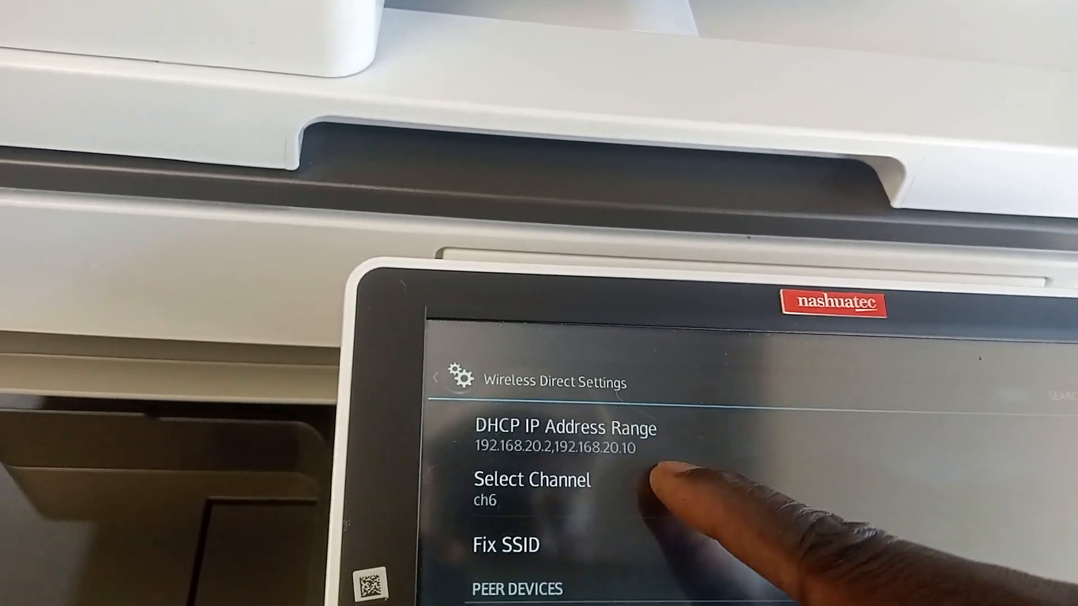
Return from Wireless Direct Settings to the Screen Features list.
{"action": "left_click", "coordinate": [436, 378]}
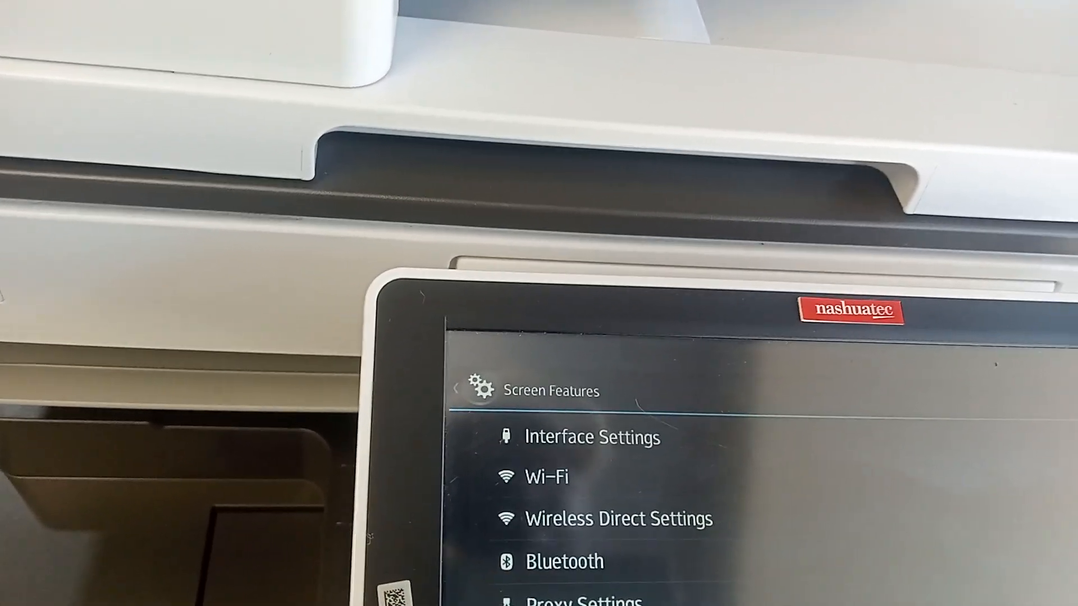